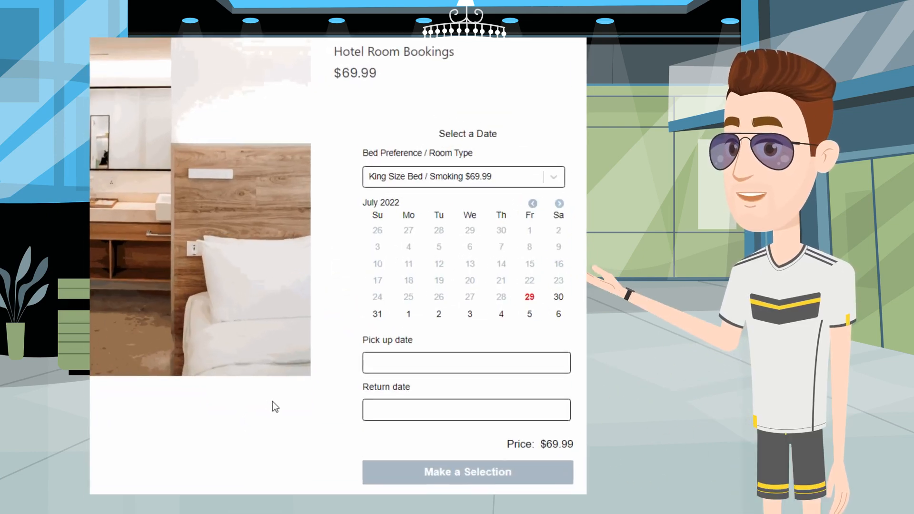
Step: Choose King Size Bed / Non Smoking ($69.95) and pick July 29 on the booking calendar
left_click(461, 176)
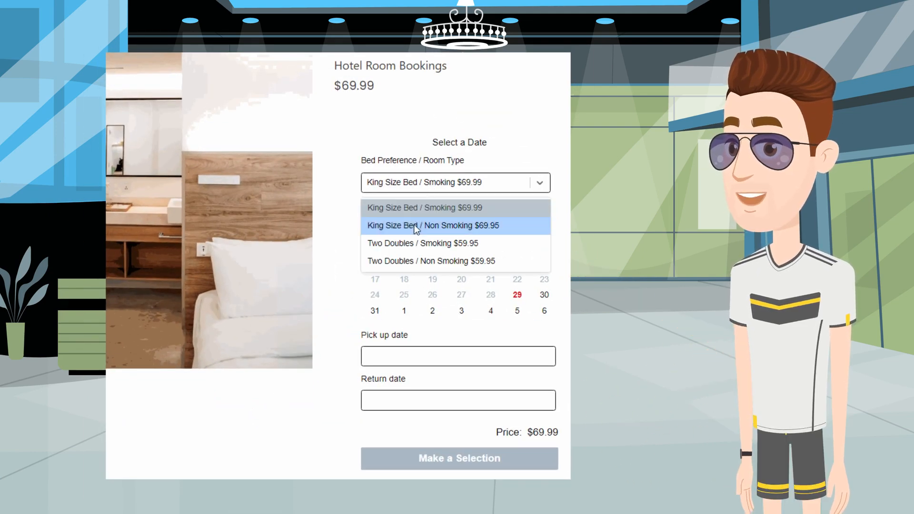
left_click(434, 226)
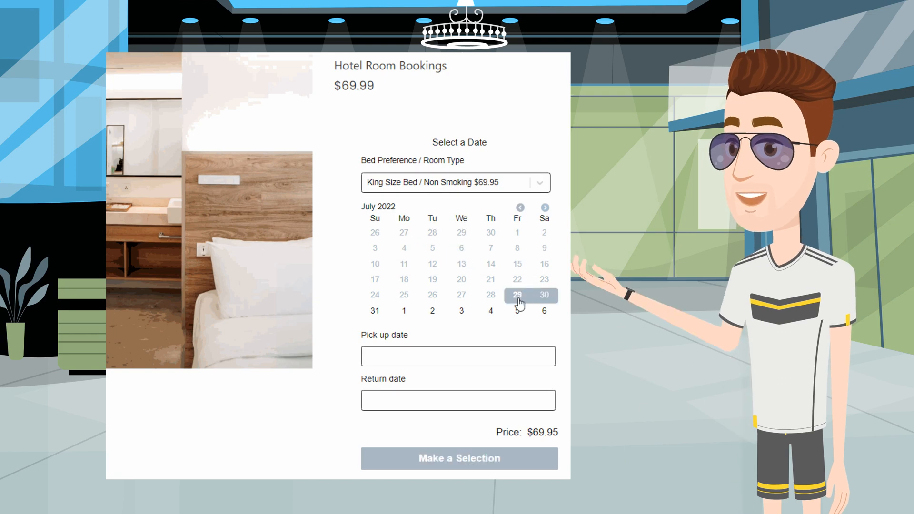
left_click(543, 295)
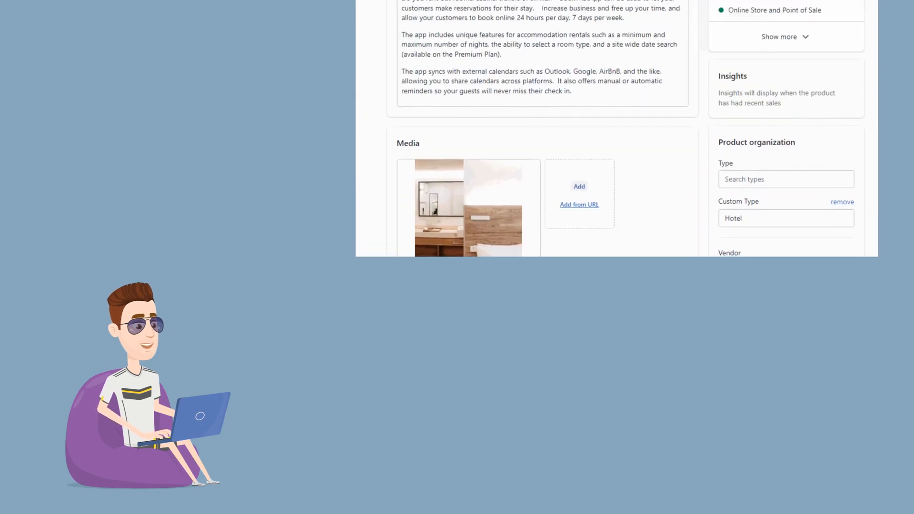
Step: Scroll through the Hotel Room Bookings options and variants list
scroll("up", 3)
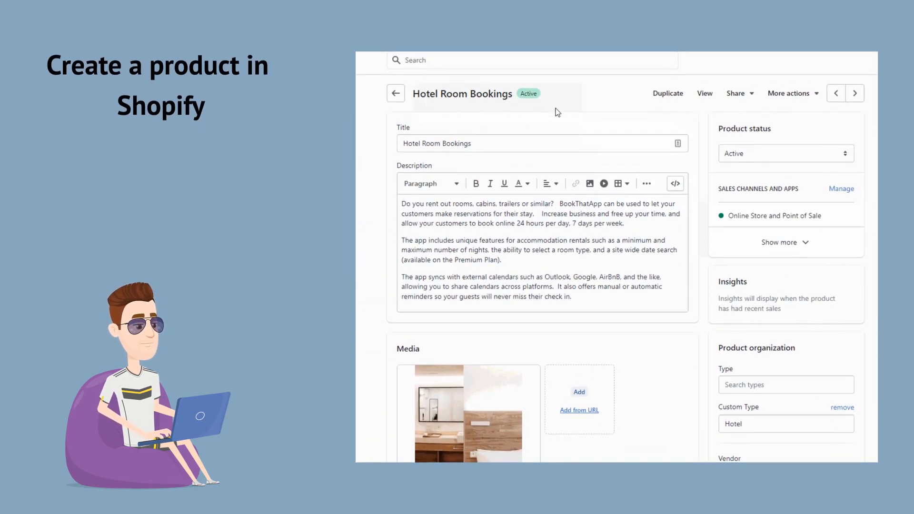
scroll("down", 3)
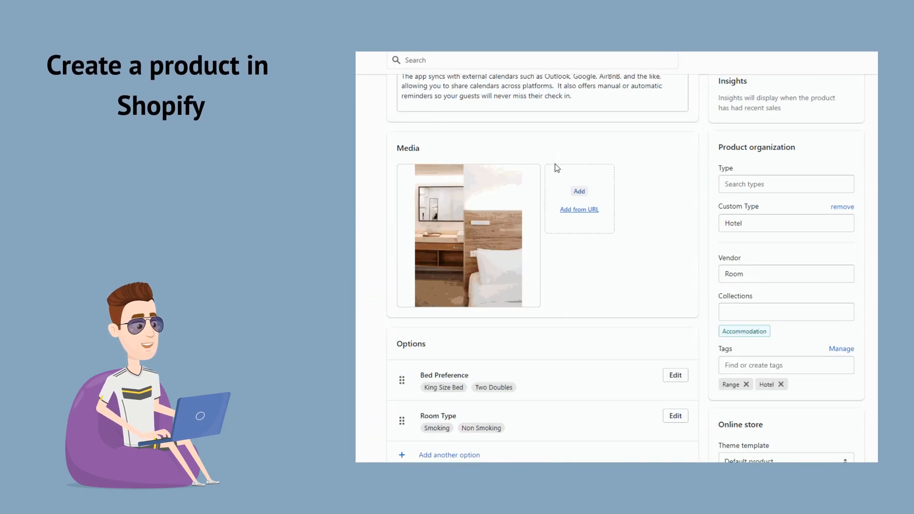
scroll("down", 3)
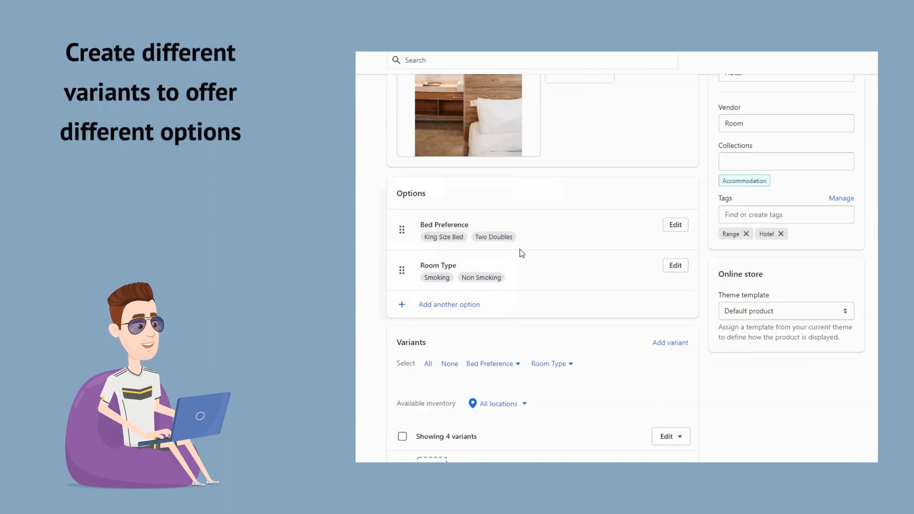
scroll("down", 3)
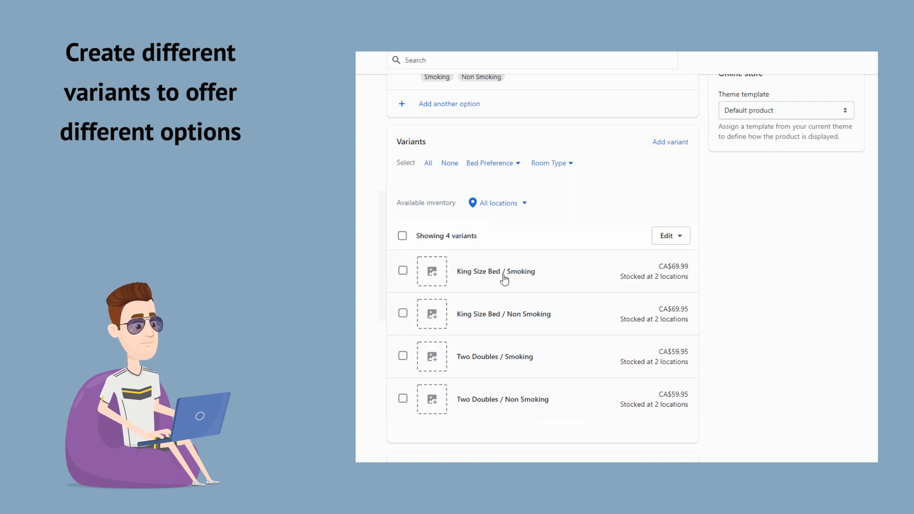
Step: Open the King Size Bed / Smoking variant and review its pricing and inventory
left_click(496, 271)
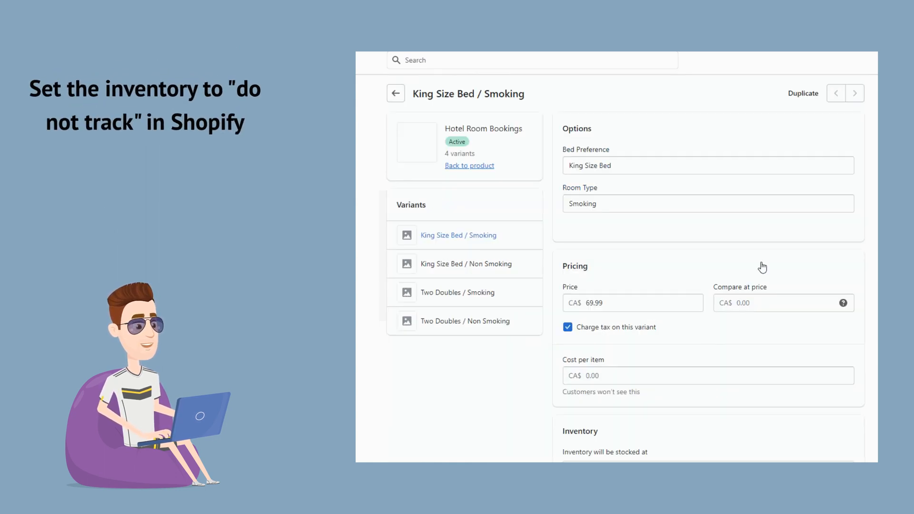
scroll("down", 3)
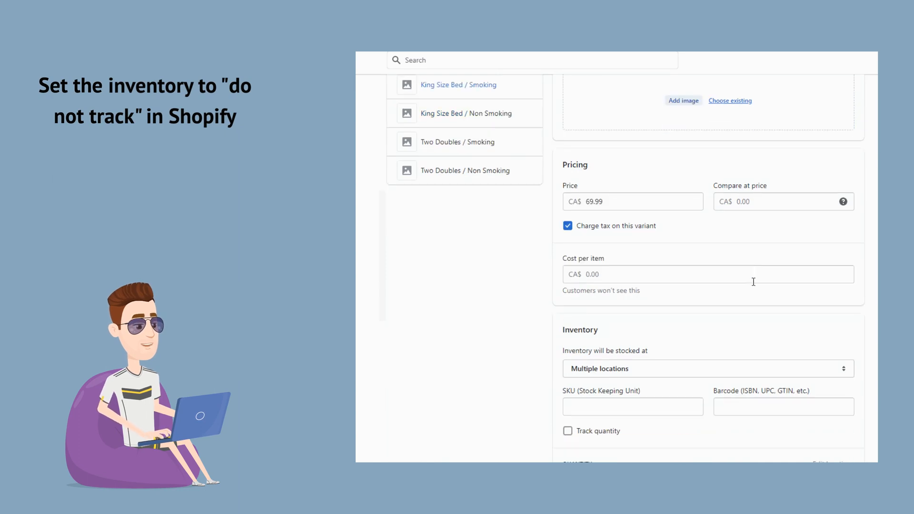
scroll("down", 3)
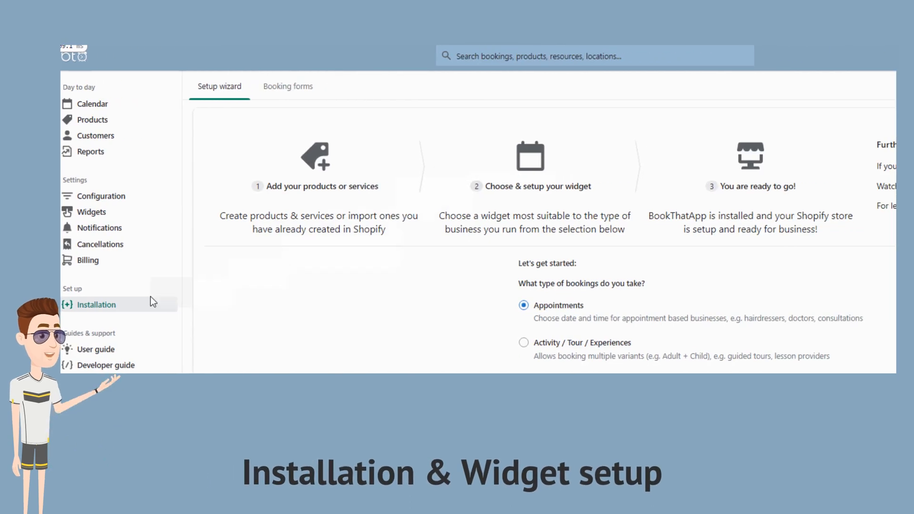
mouse_move(201, 104)
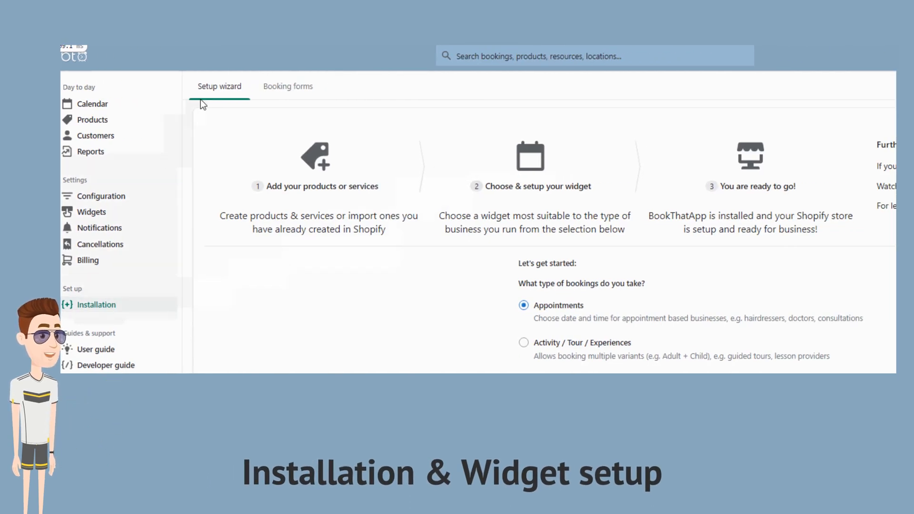
mouse_move(733, 248)
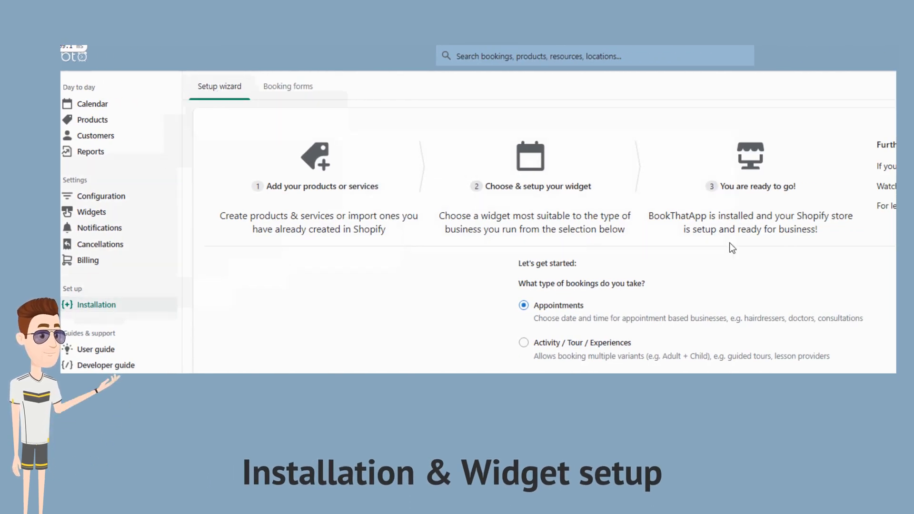
Step: Choose Rooms as the booking type in the setup wizard
scroll("down", 3)
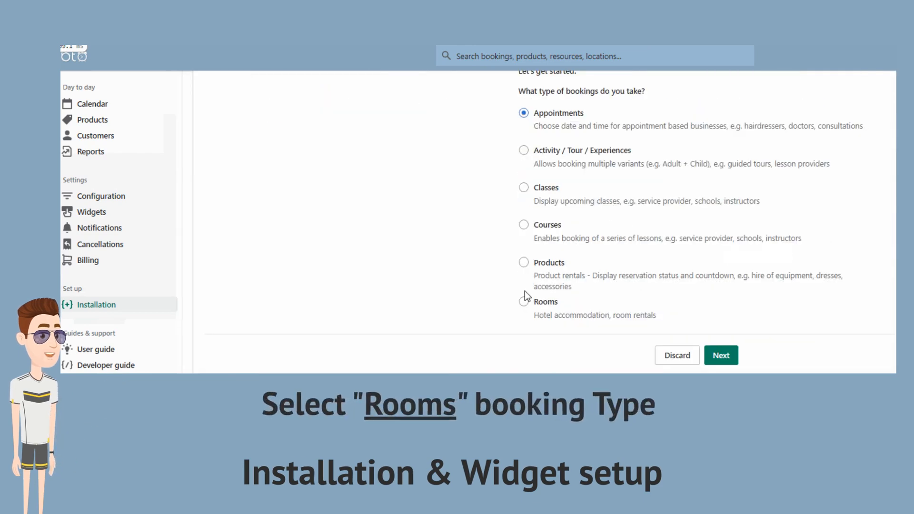
left_click(524, 302)
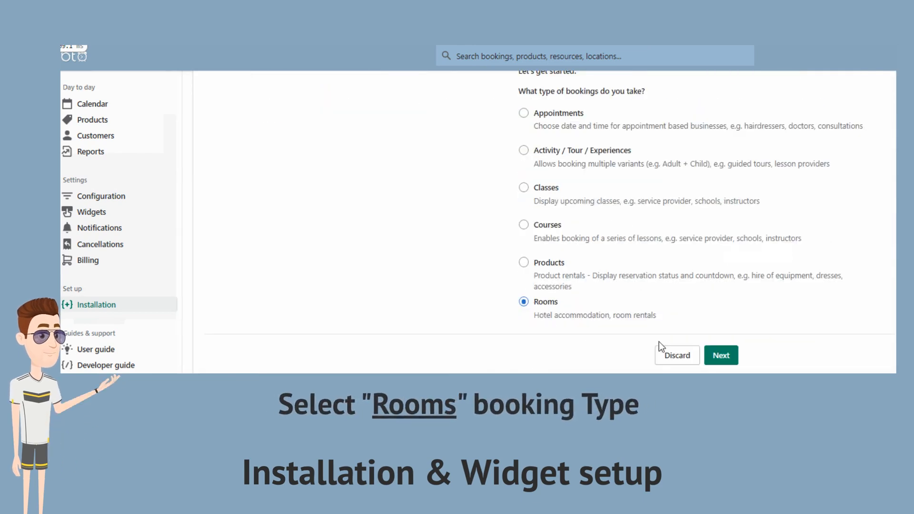
left_click(720, 355)
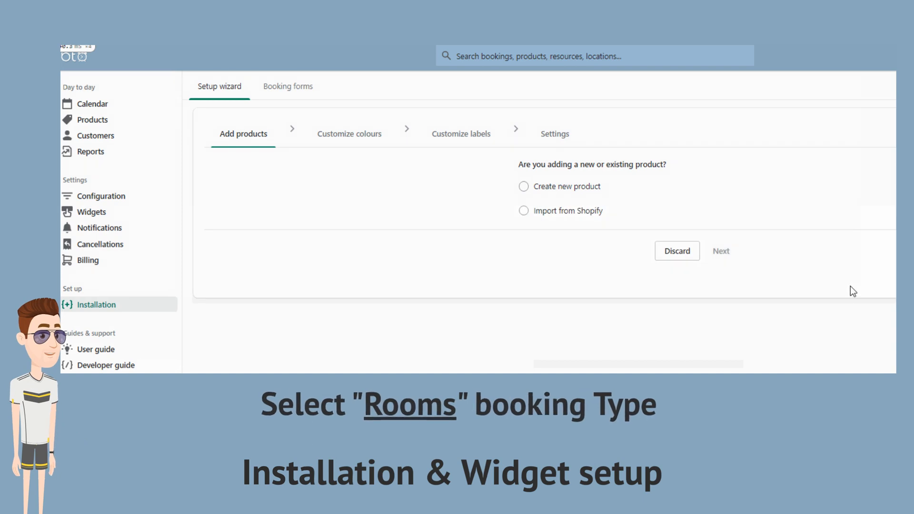
Step: Import from Shopify and select the Hotel Room Bookings product
left_click(524, 210)
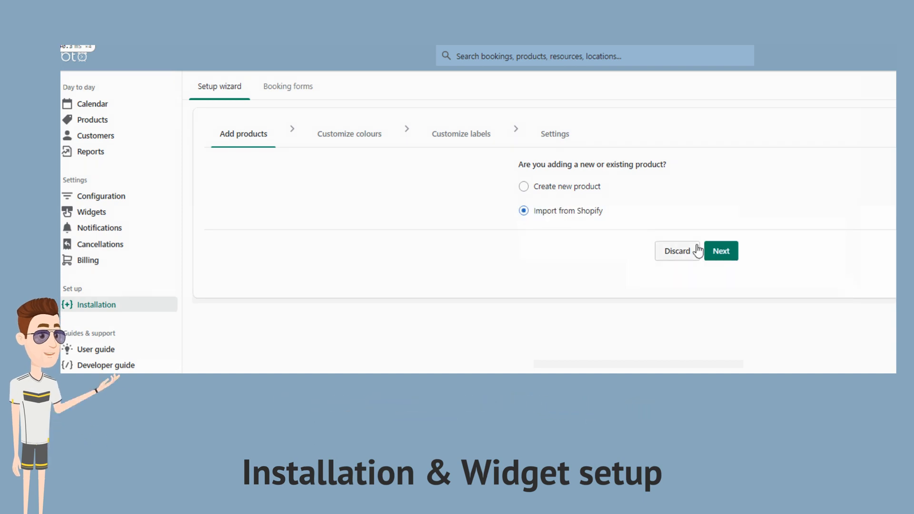
left_click(721, 250)
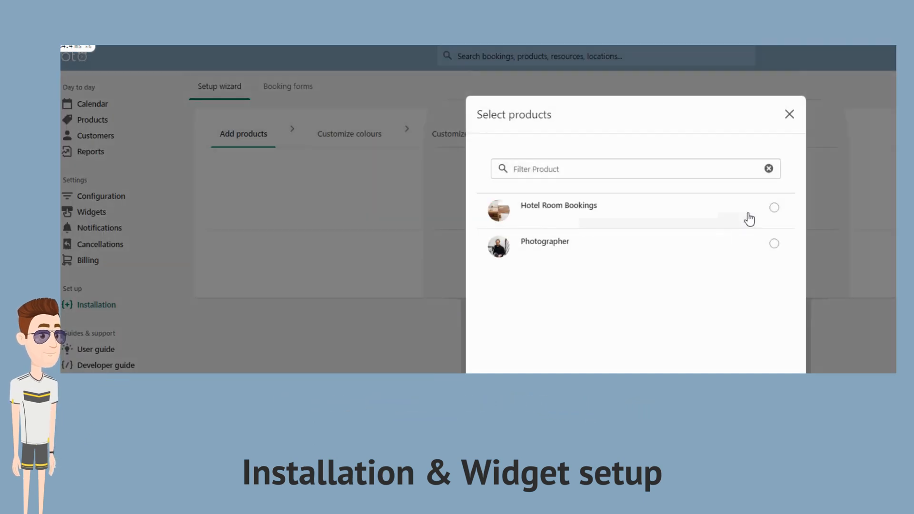
left_click(775, 207)
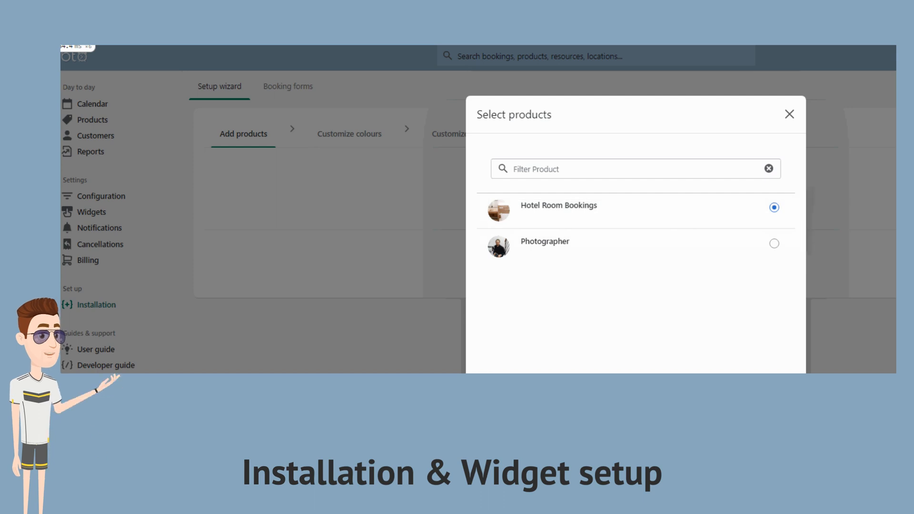
Step: Confirm the Hotel Room Bookings import and set Capacity Basis to Variant
left_click(558, 205)
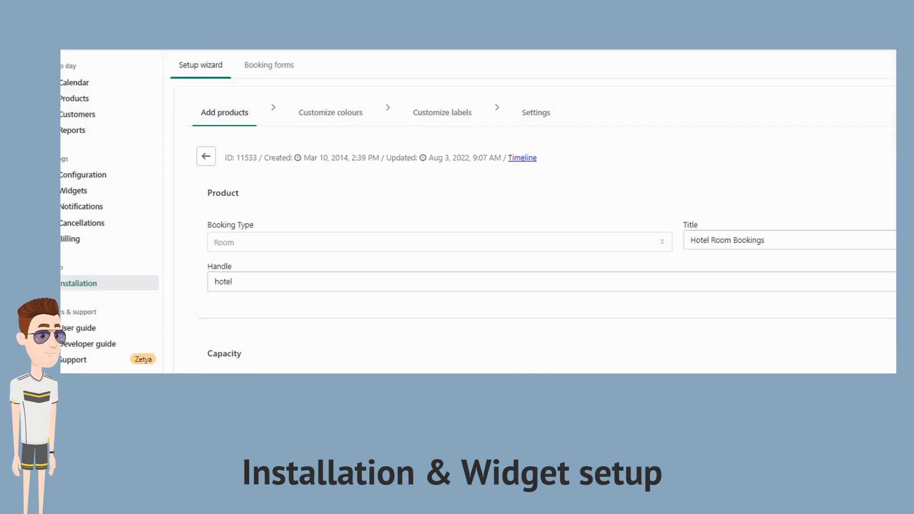
scroll("down", 3)
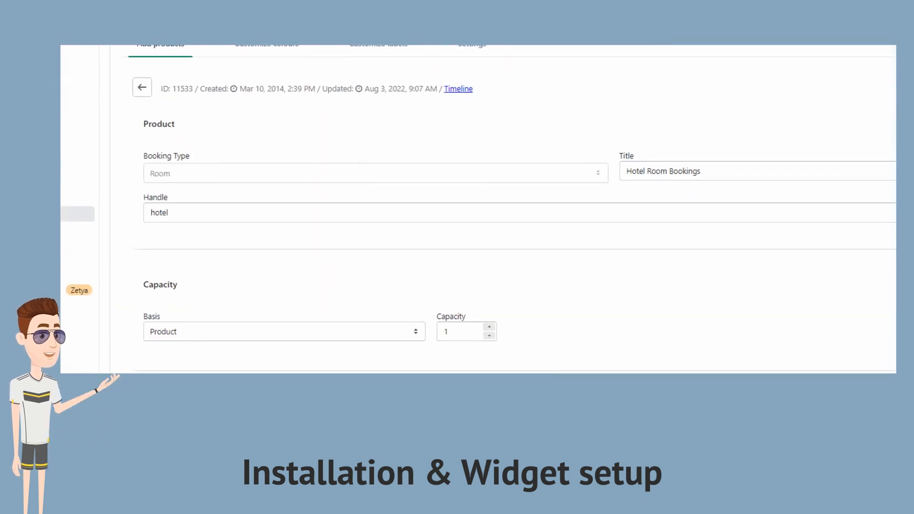
scroll("up", 3)
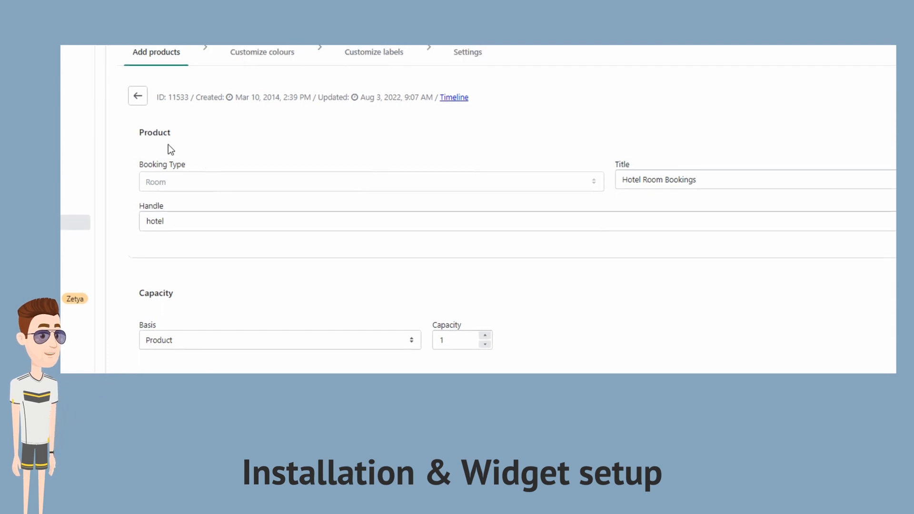
scroll("down", 3)
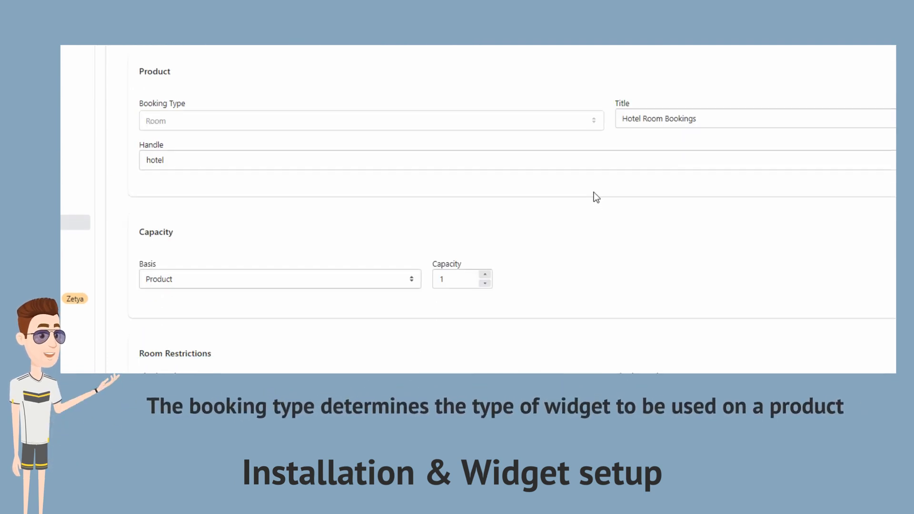
scroll("down", 3)
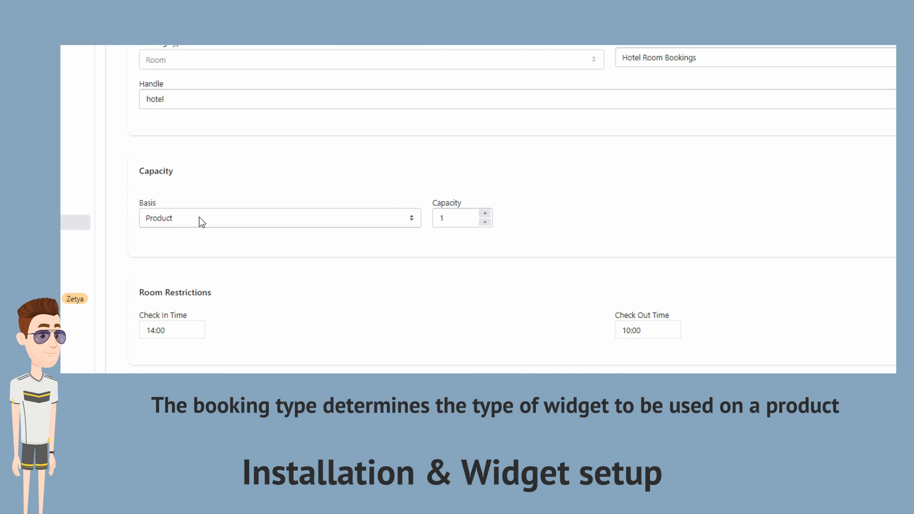
left_click(279, 218)
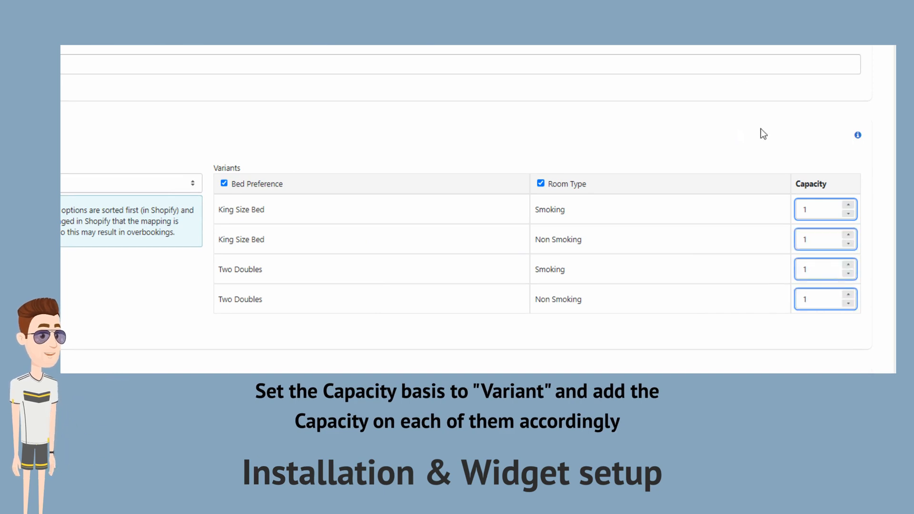
Step: Review variant capacities, 14:00 check-in, 10:00 check-out and 1–30 day range
scroll("up", 3)
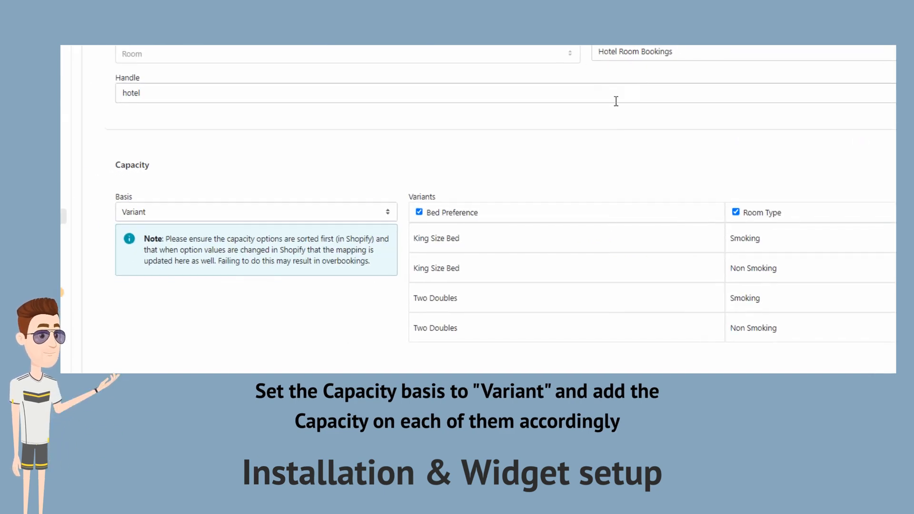
scroll("down", 3)
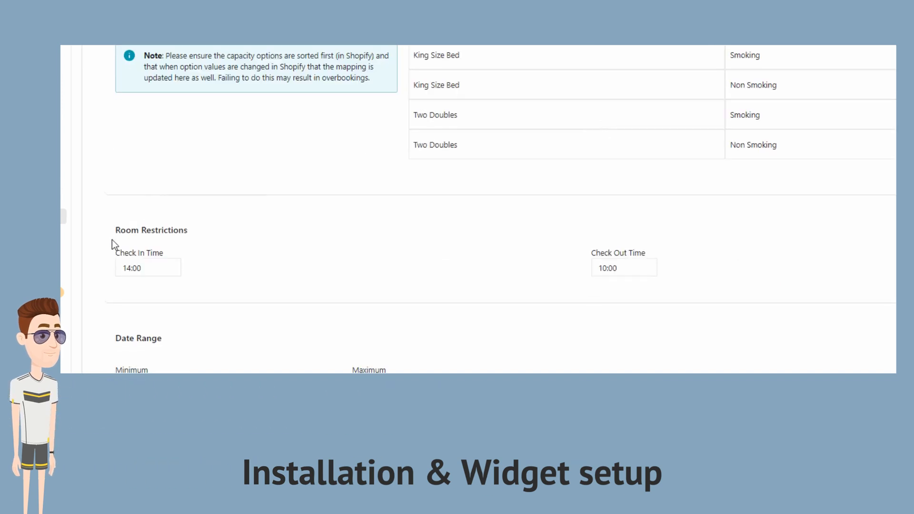
mouse_move(720, 319)
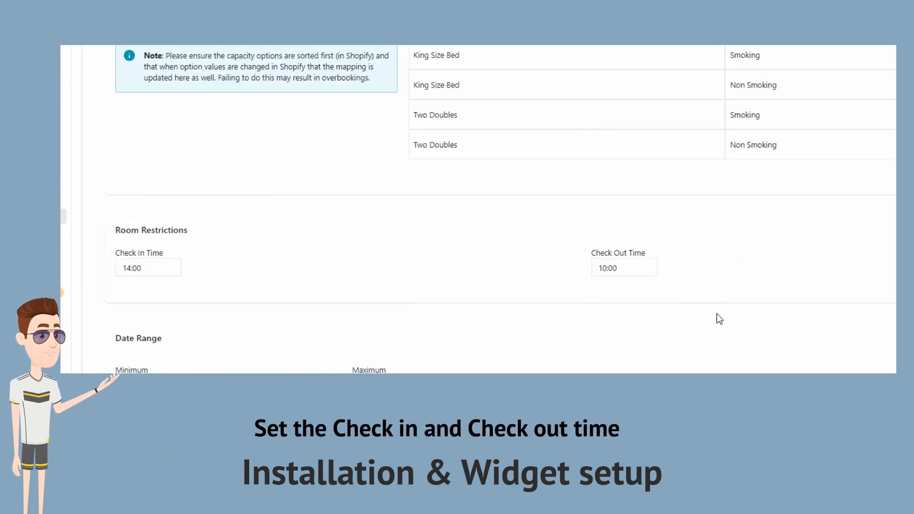
mouse_move(674, 282)
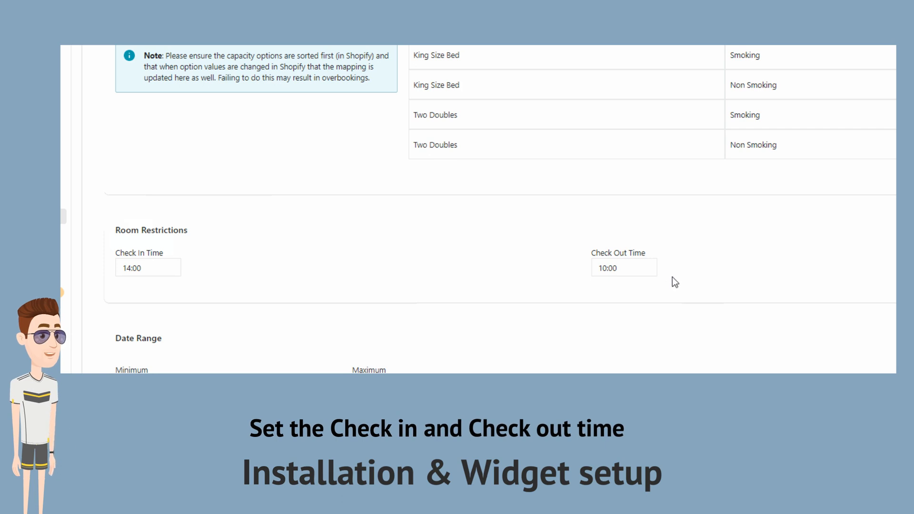
scroll("down", 3)
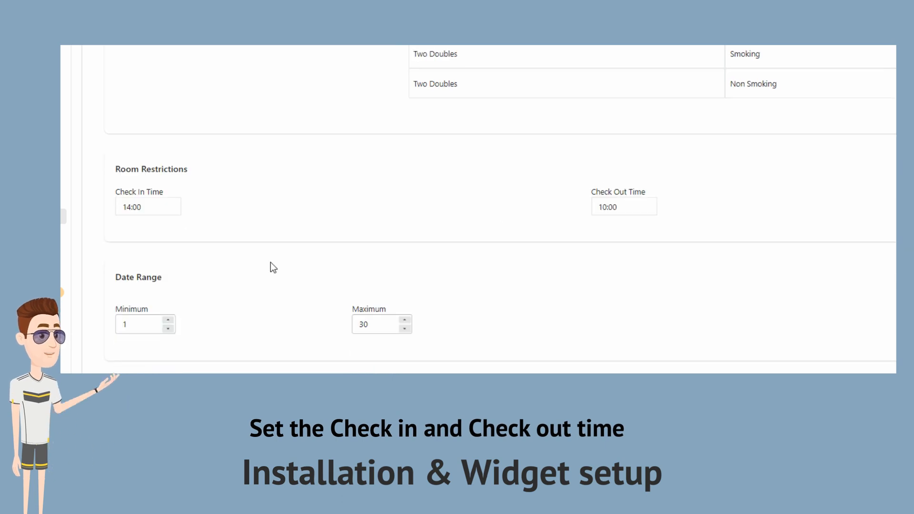
mouse_move(294, 320)
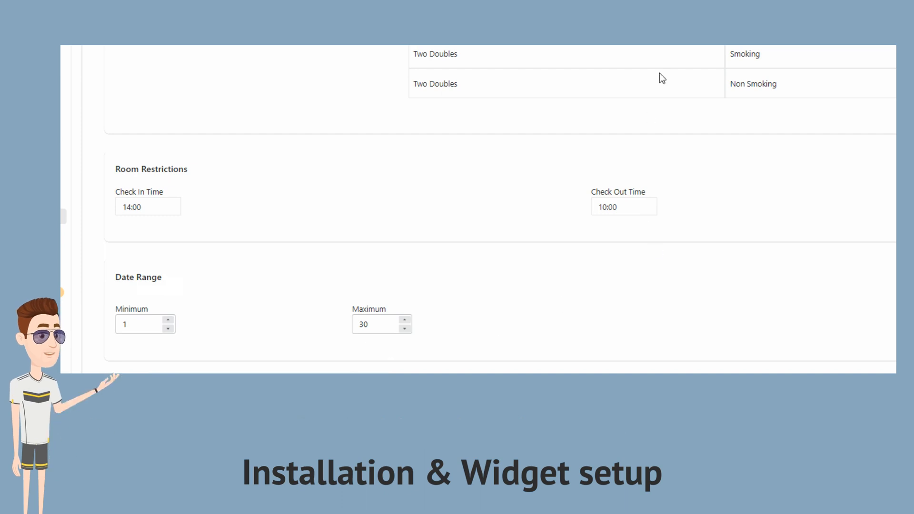
scroll("down", 3)
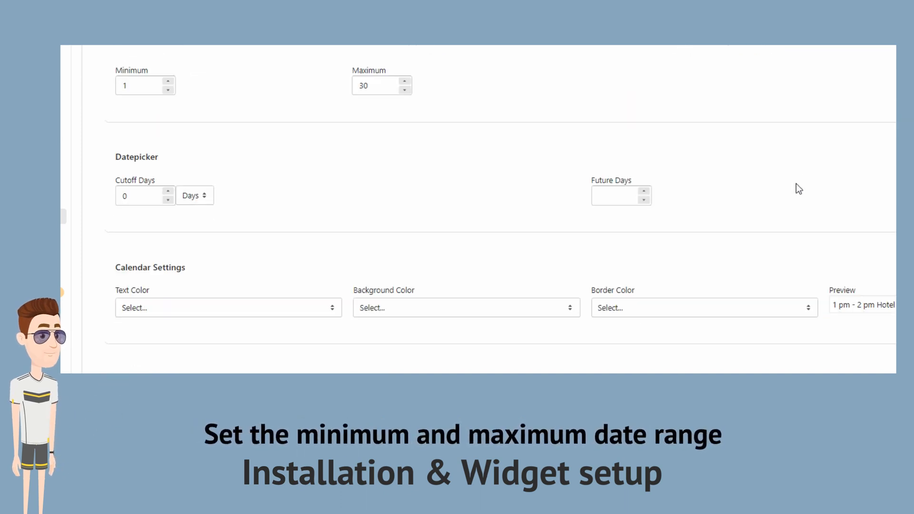
mouse_move(672, 46)
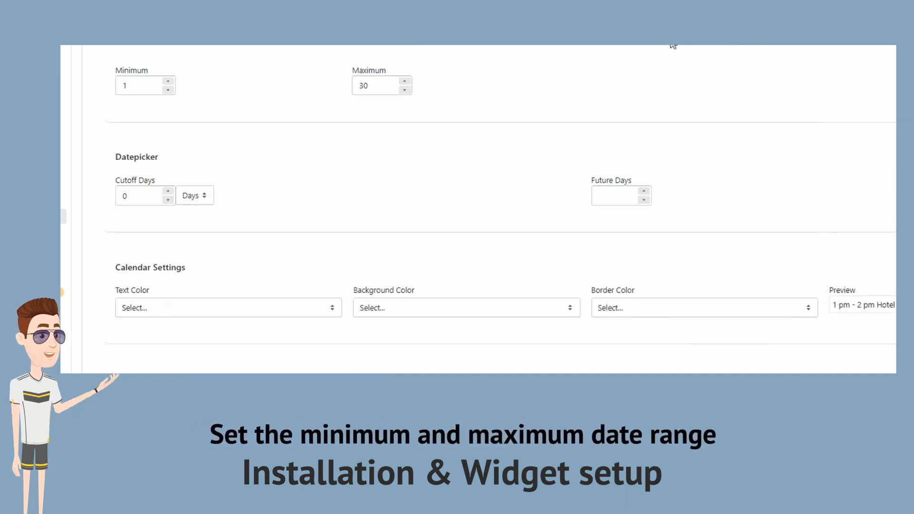
scroll("down", 3)
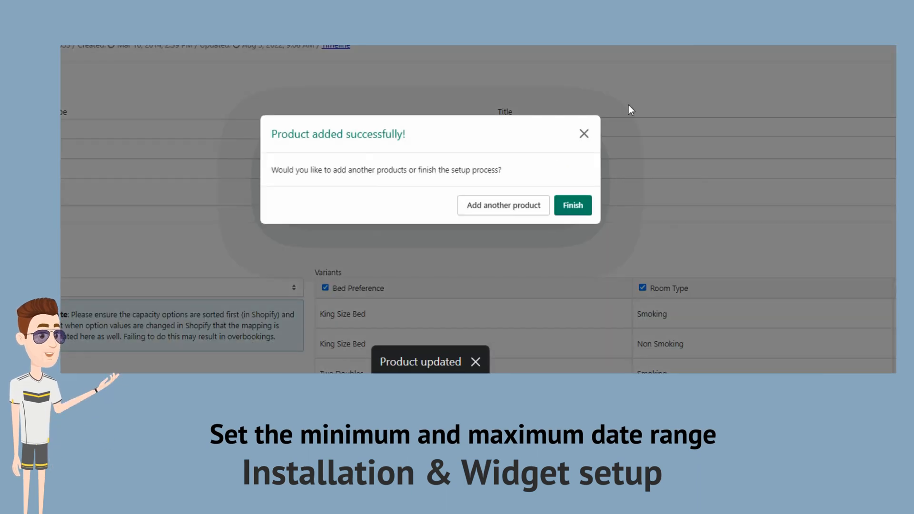
Step: Finish adding the product and keep the Light theme, Arial 15px calendar colours
left_click(572, 206)
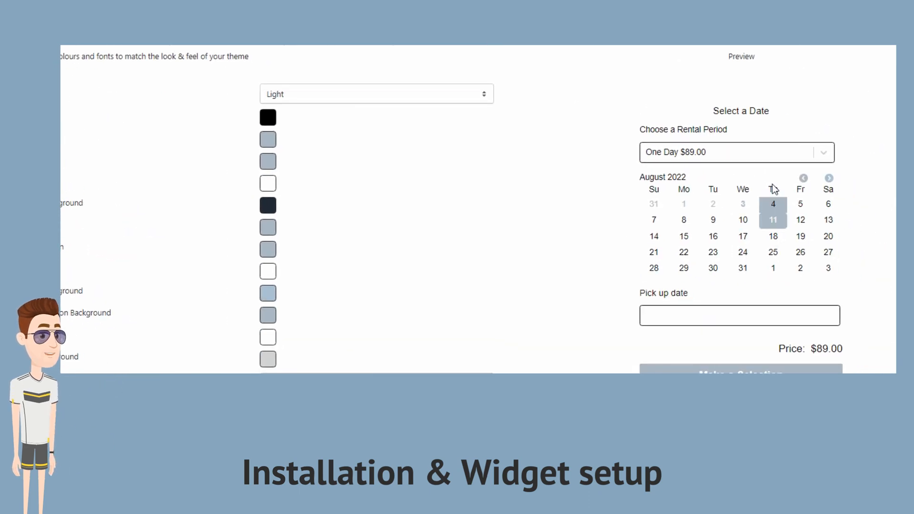
scroll("down", 3)
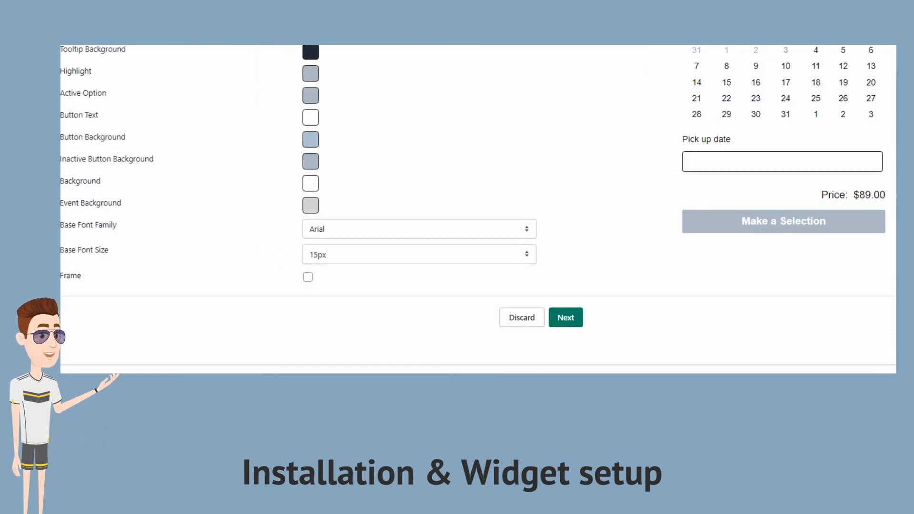
left_click(565, 317)
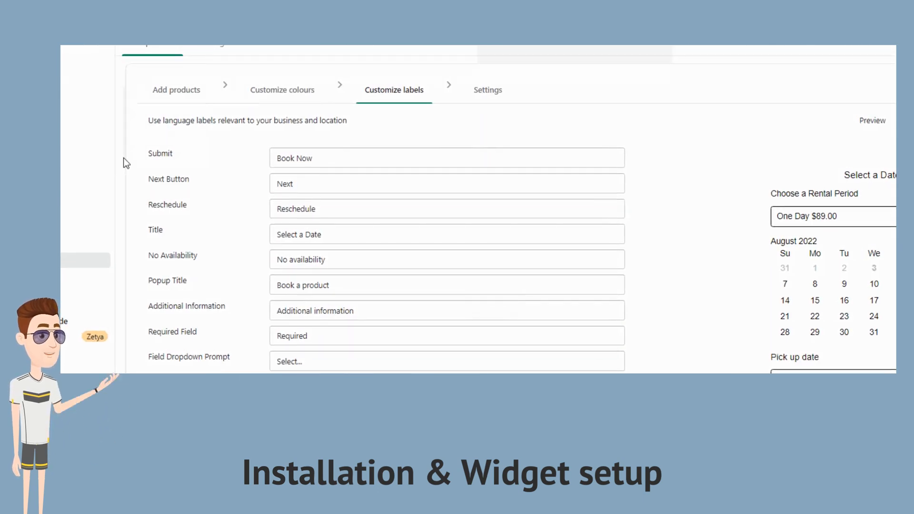
Step: Finish the widget with default labels and settings, then pick King Size Bed / Non Smoking
scroll("down", 3)
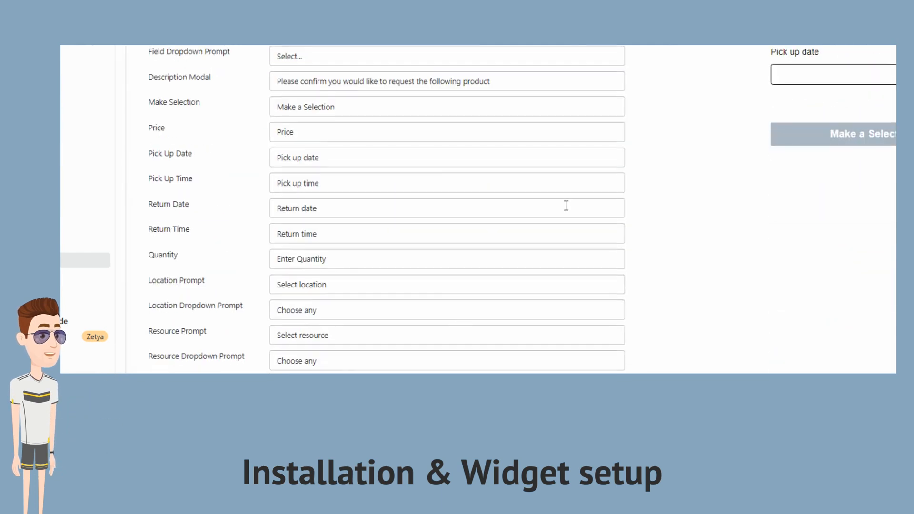
scroll("down", 3)
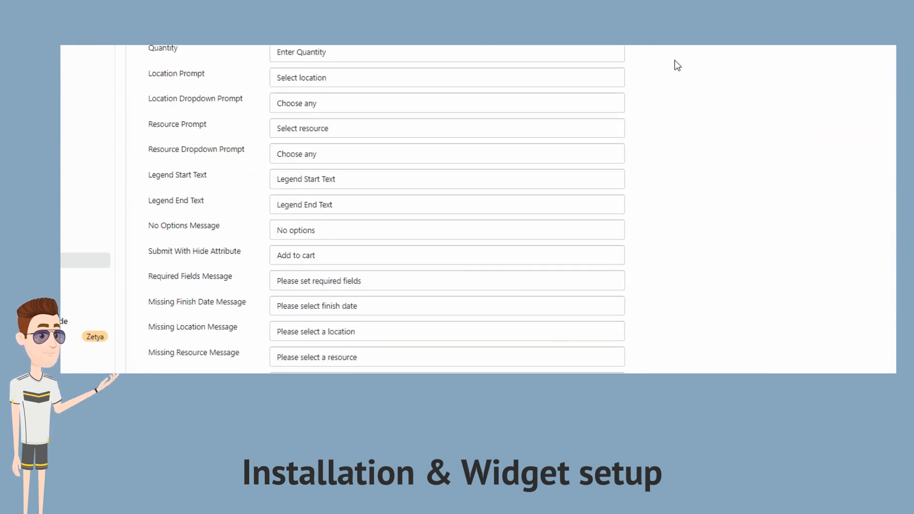
scroll("up", 3)
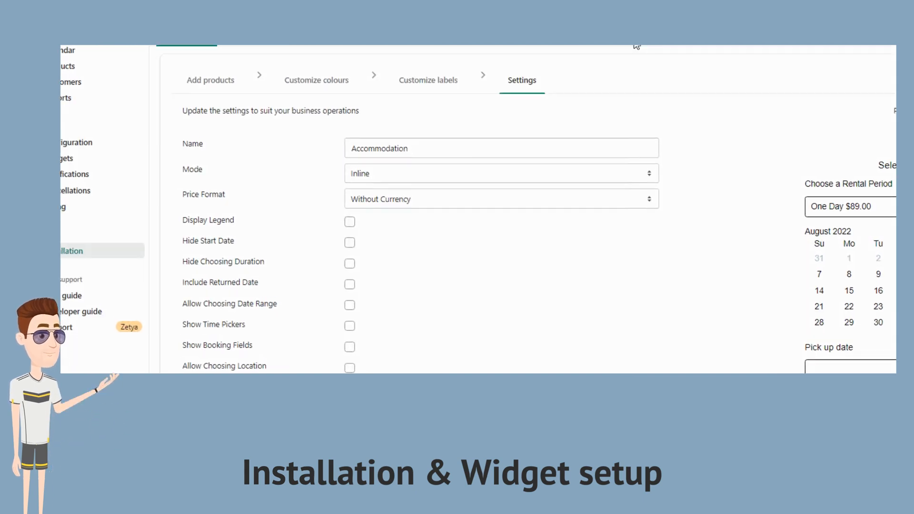
scroll("down", 3)
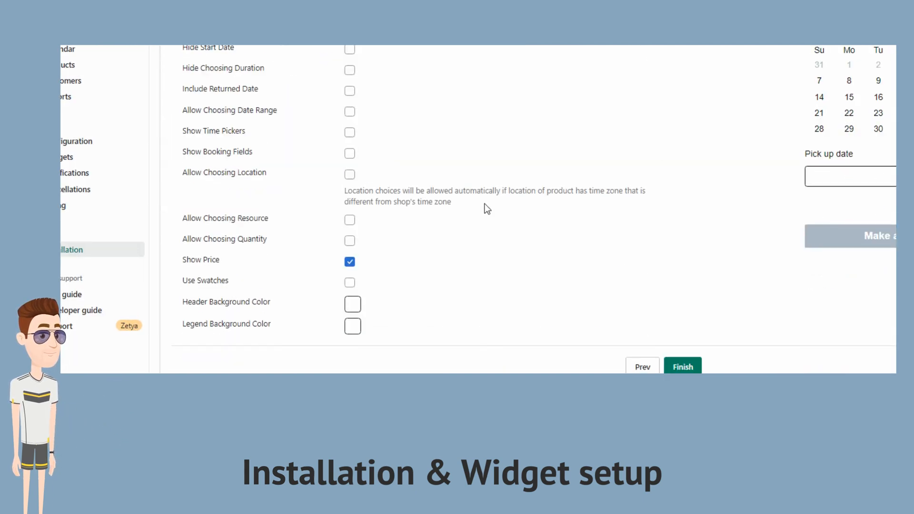
mouse_move(682, 367)
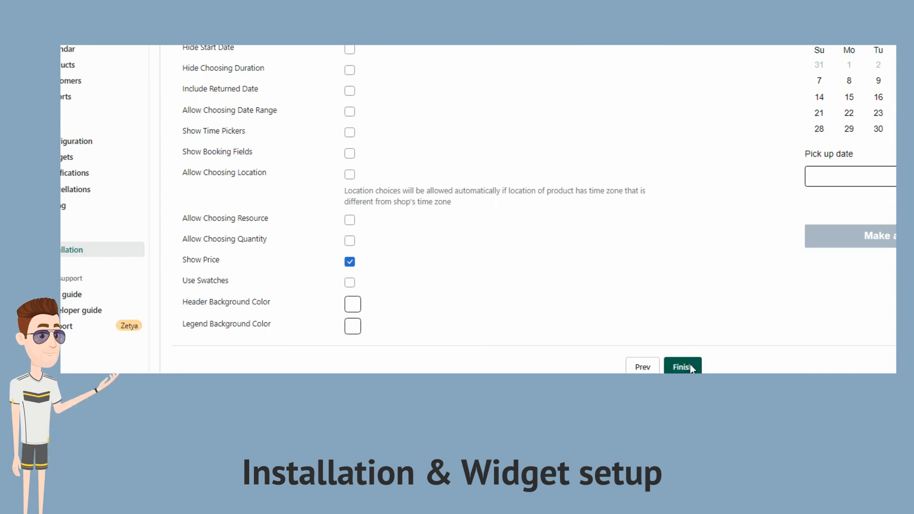
left_click(682, 367)
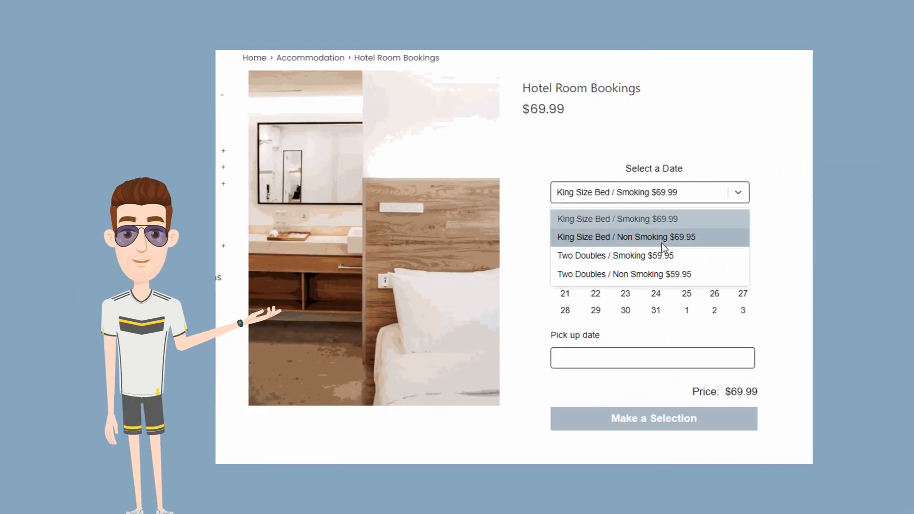
left_click(624, 237)
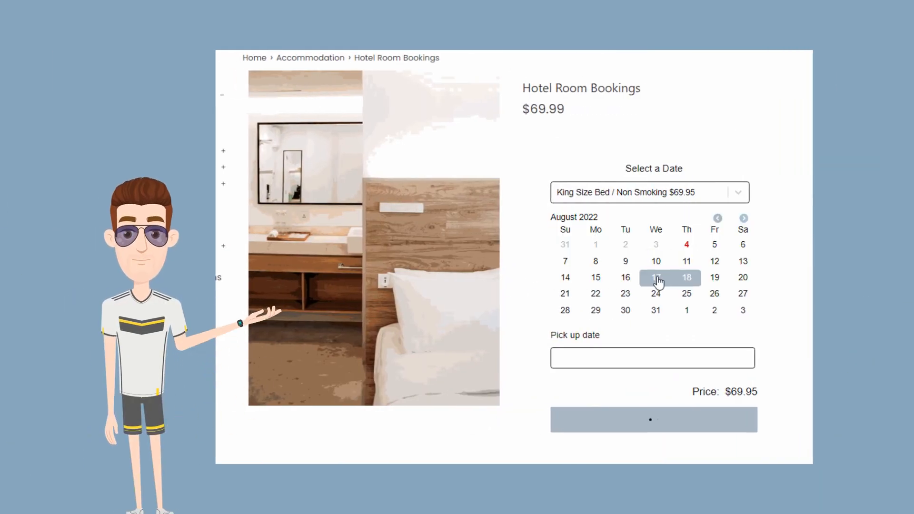